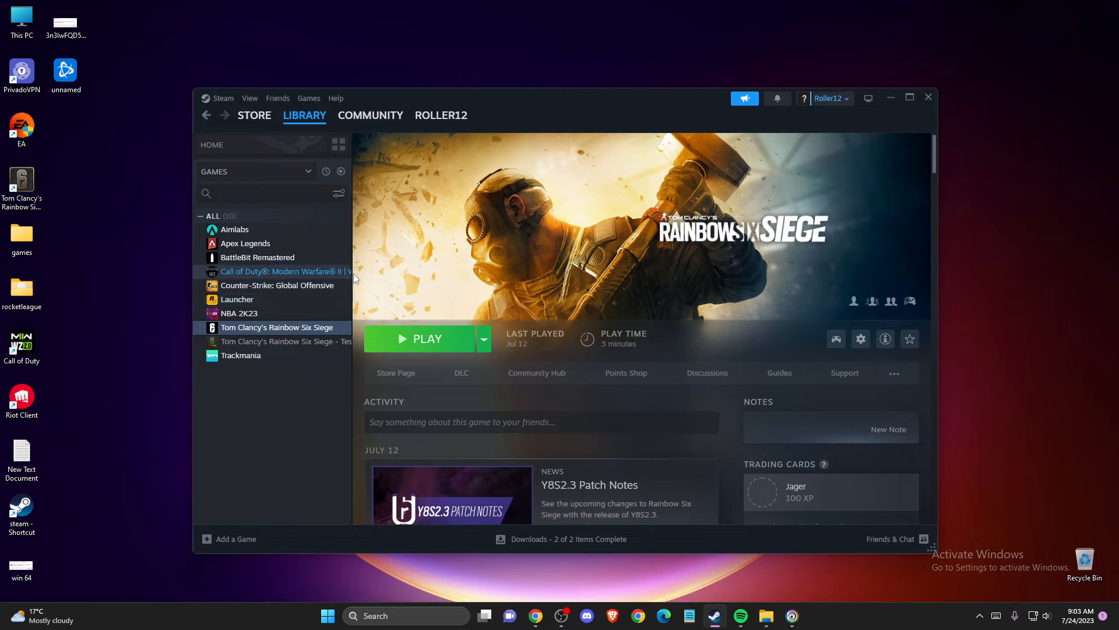
{"action": "mouse_move", "coordinate": [790, 616]}
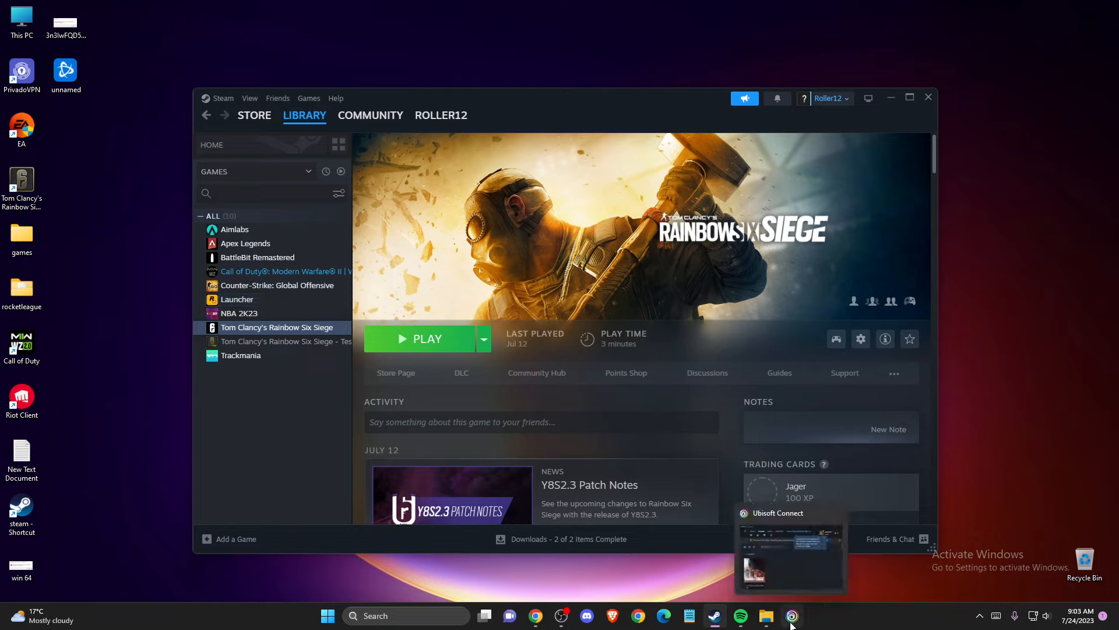
Step: Switch to Ubisoft Connect and maximize it to show the Games library with Rainbow Six Siege installed
{"action": "left_click", "coordinate": [790, 616]}
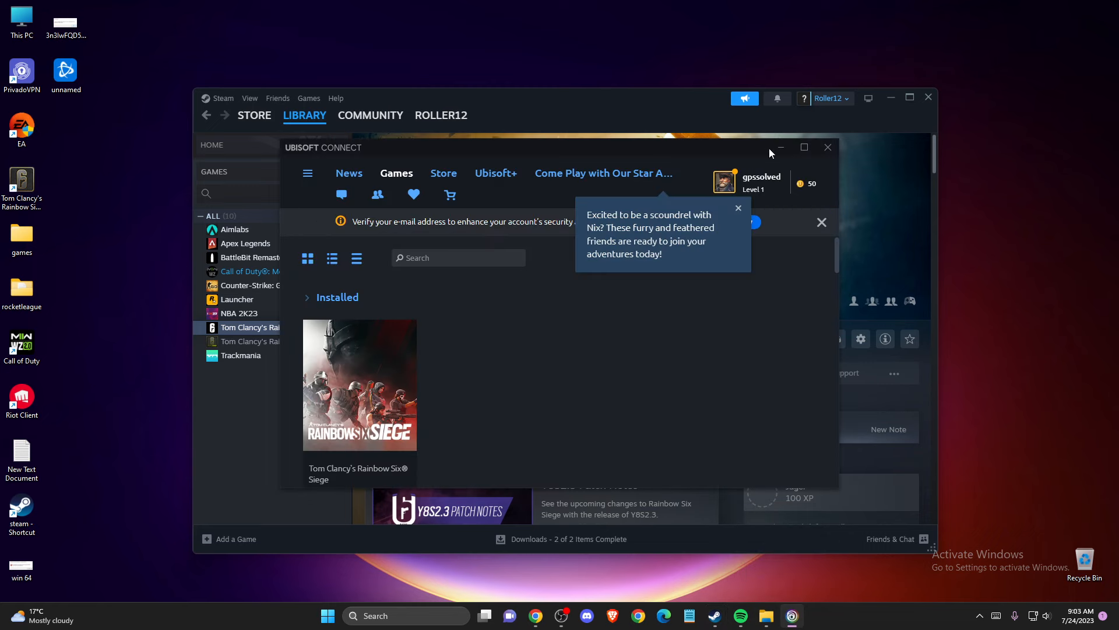
{"action": "left_click", "coordinate": [803, 147]}
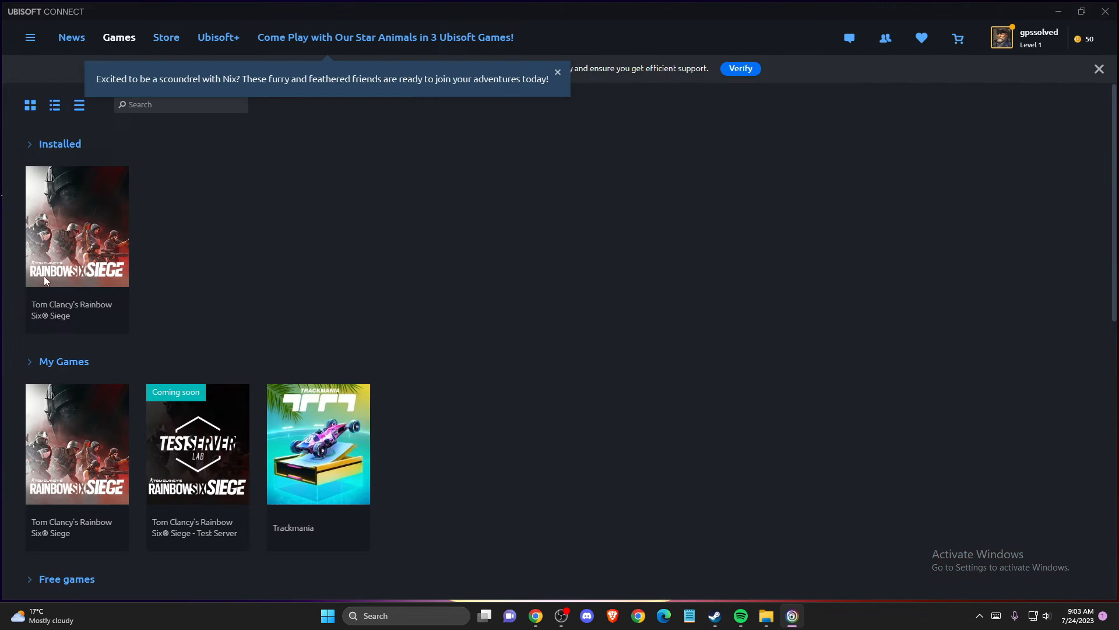
{"action": "mouse_move", "coordinate": [131, 240]}
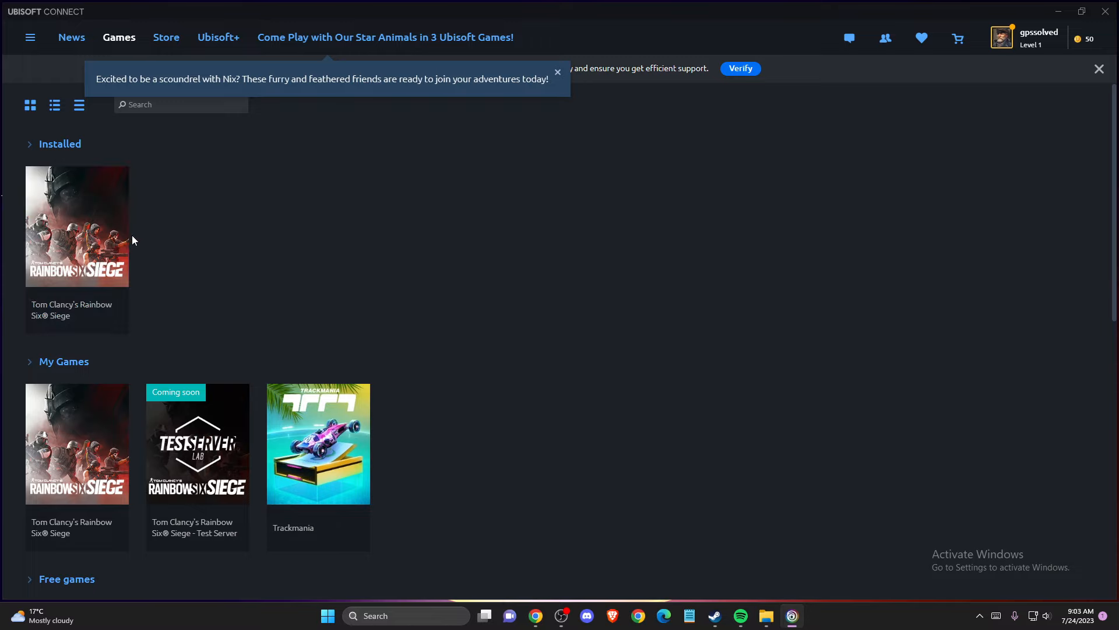
{"action": "mouse_move", "coordinate": [67, 235]}
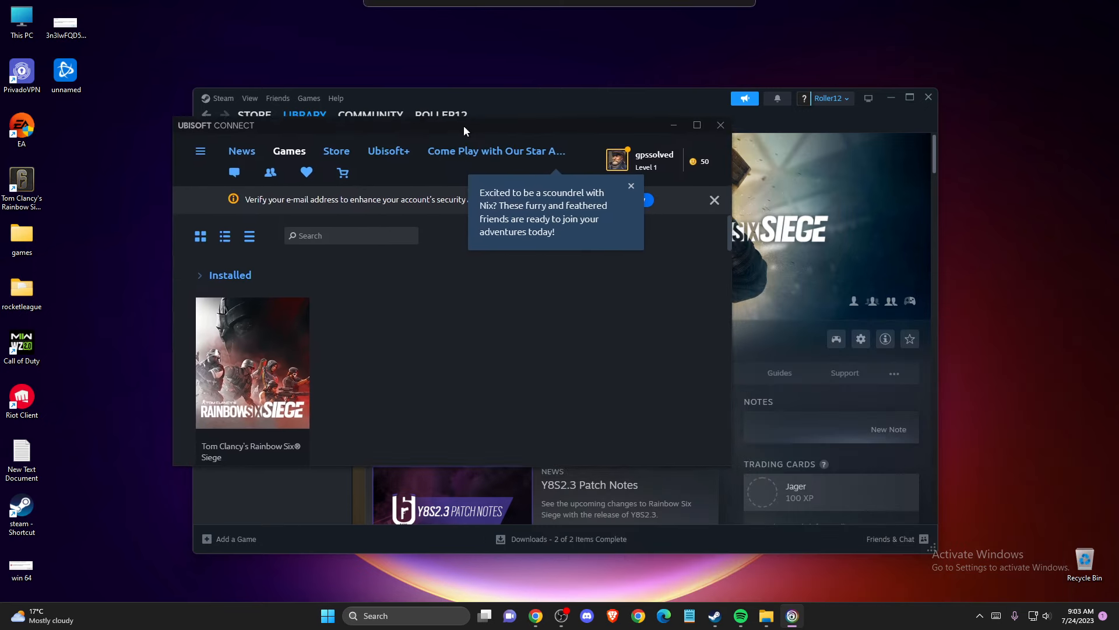
{"action": "left_click", "coordinate": [696, 124]}
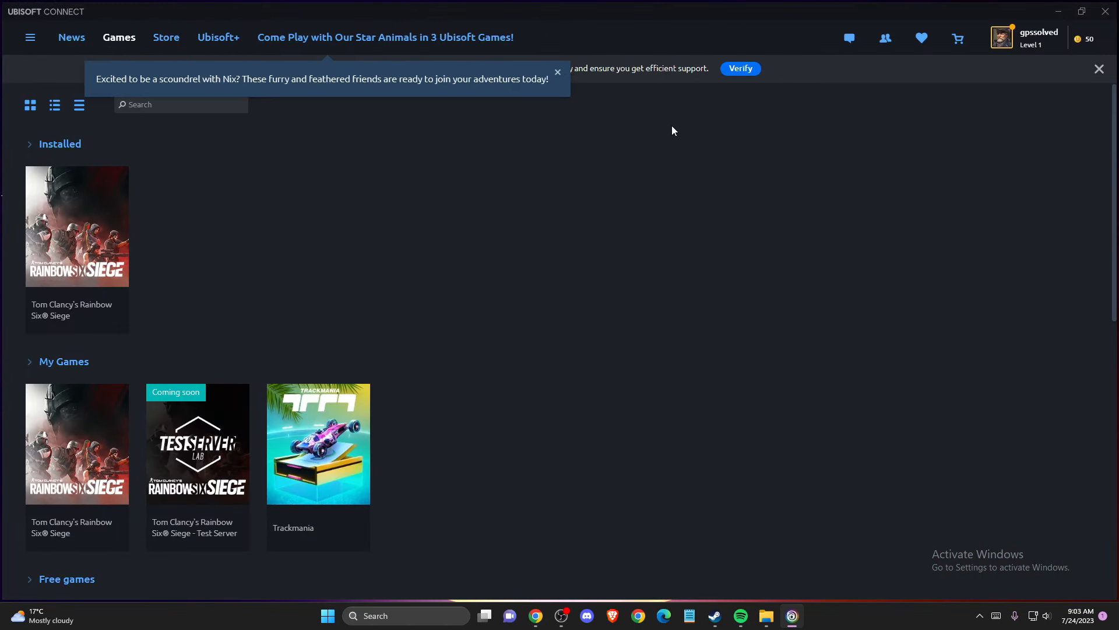
{"action": "mouse_move", "coordinate": [400, 215]}
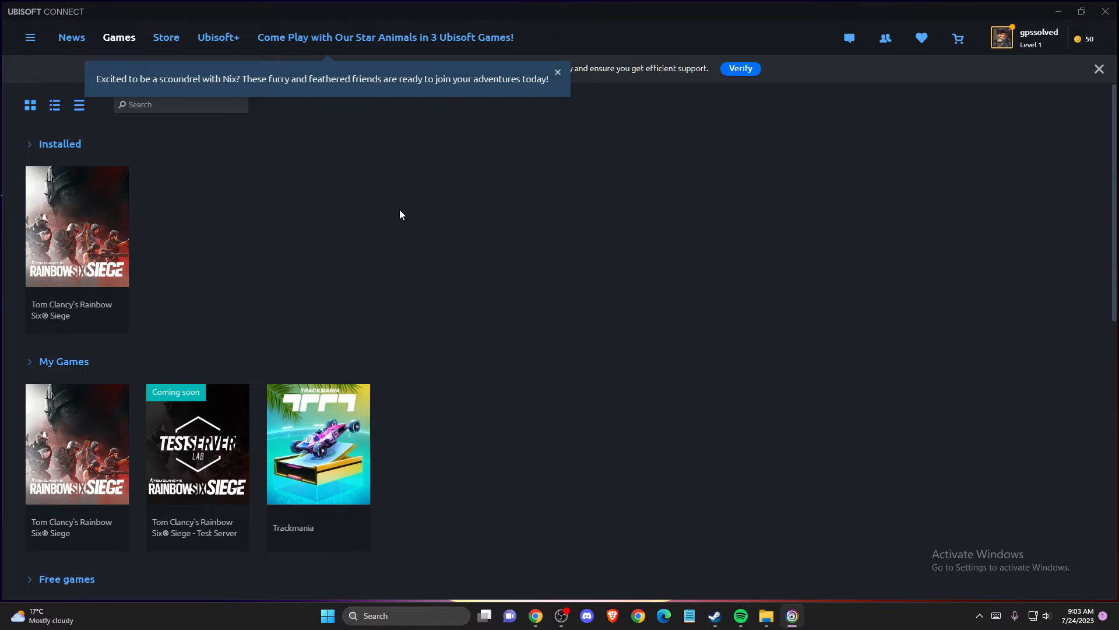
{"action": "mouse_move", "coordinate": [400, 208]}
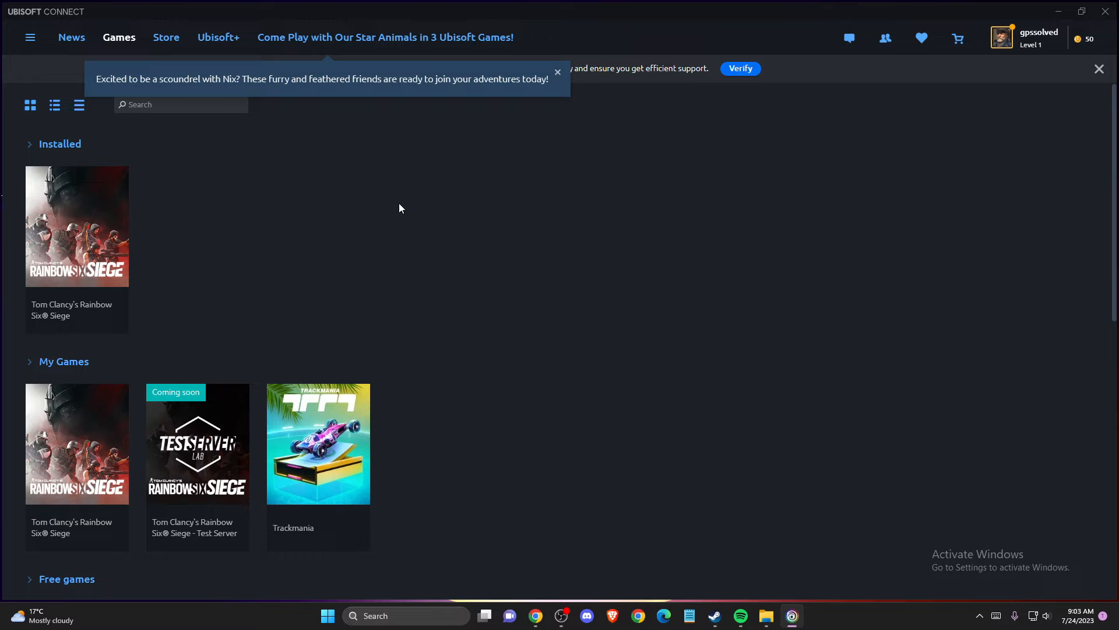
{"action": "mouse_move", "coordinate": [417, 177]}
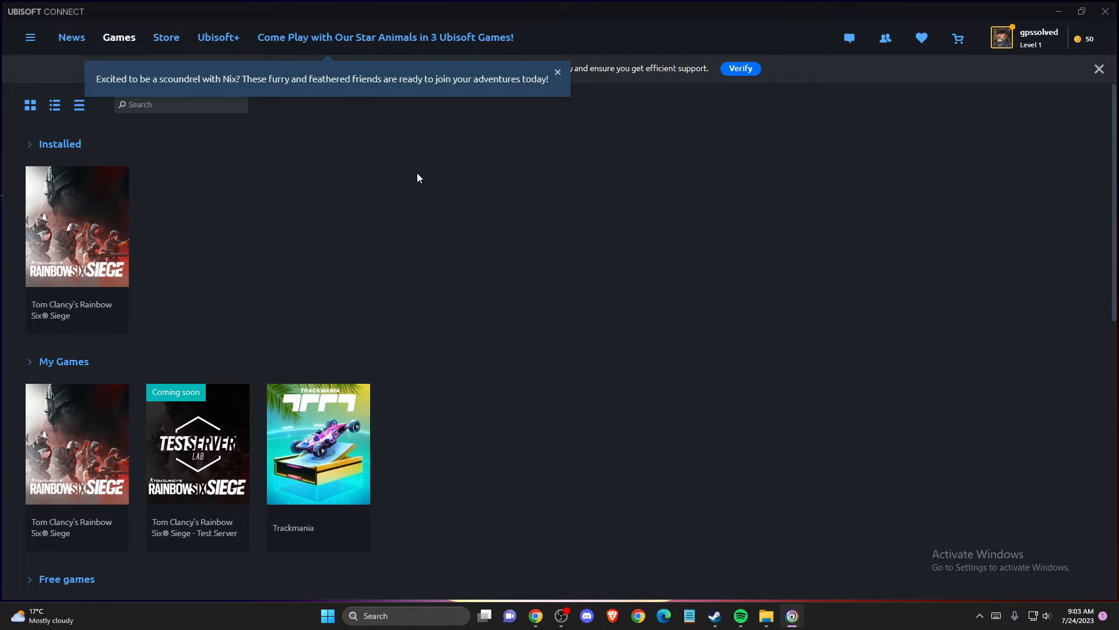
{"action": "mouse_move", "coordinate": [711, 152]}
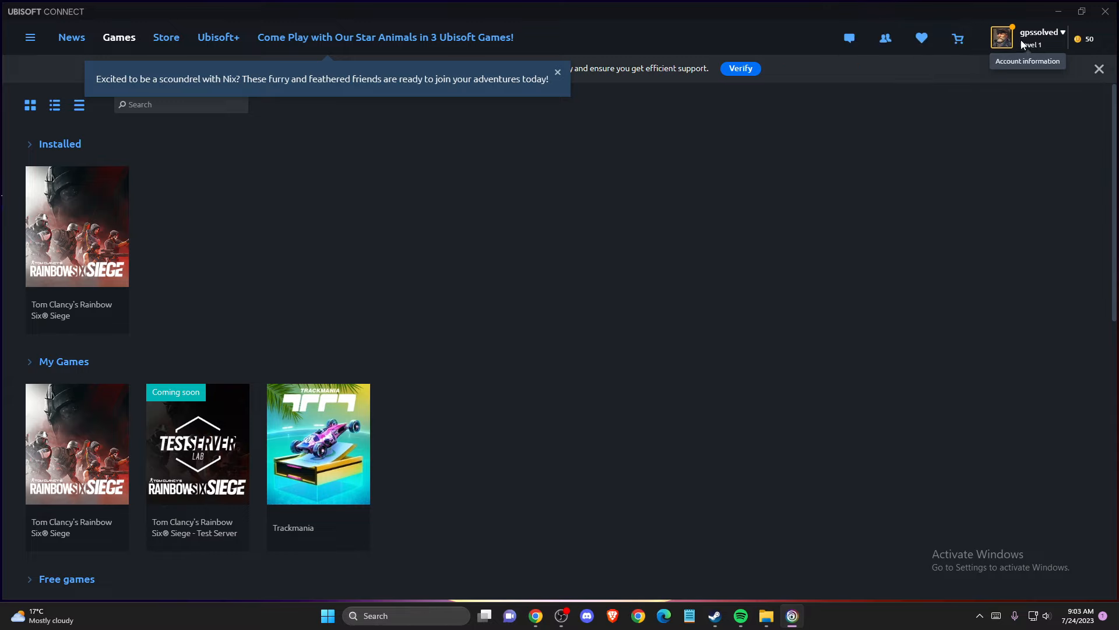
Step: Expand the account menu listing status options, payment links, Go offline and Log out
{"action": "left_click", "coordinate": [1000, 37]}
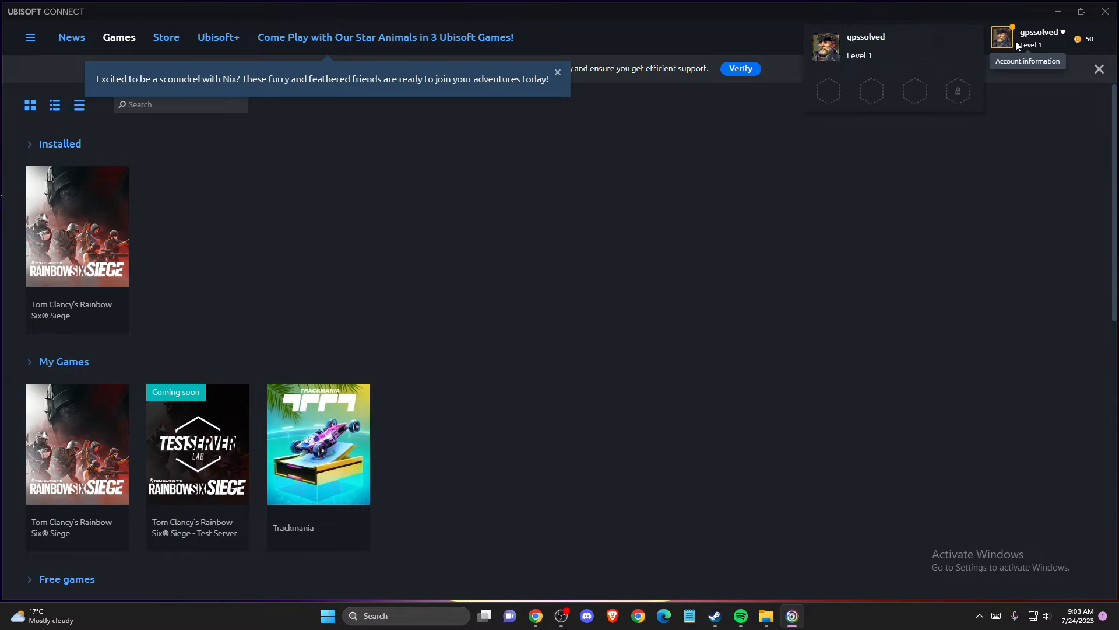
{"action": "left_click", "coordinate": [1039, 37]}
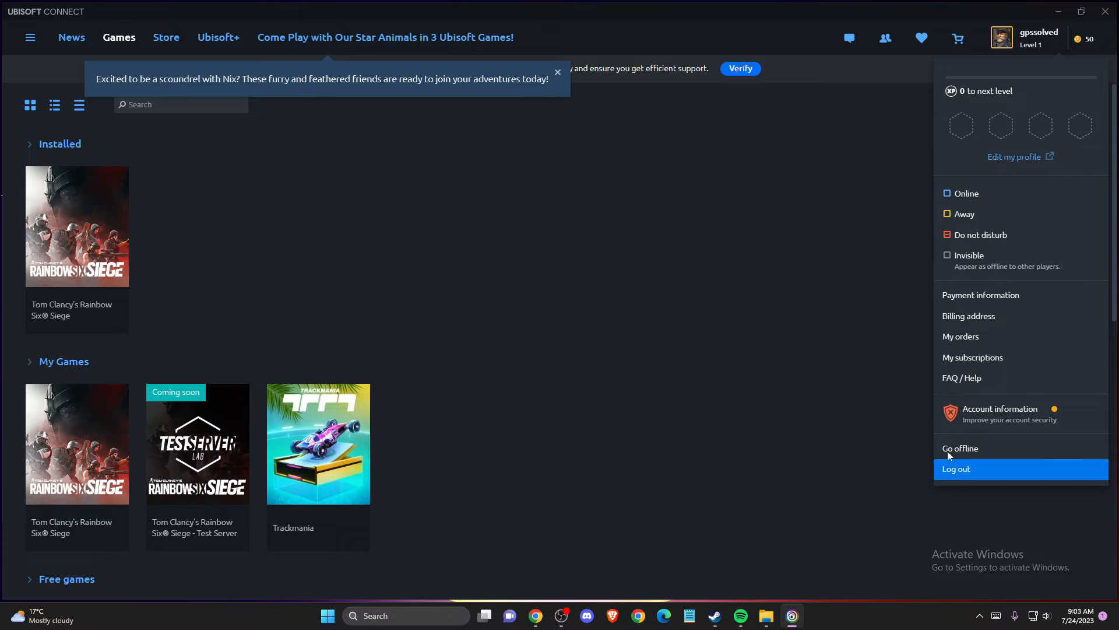
{"action": "mouse_move", "coordinate": [794, 359]}
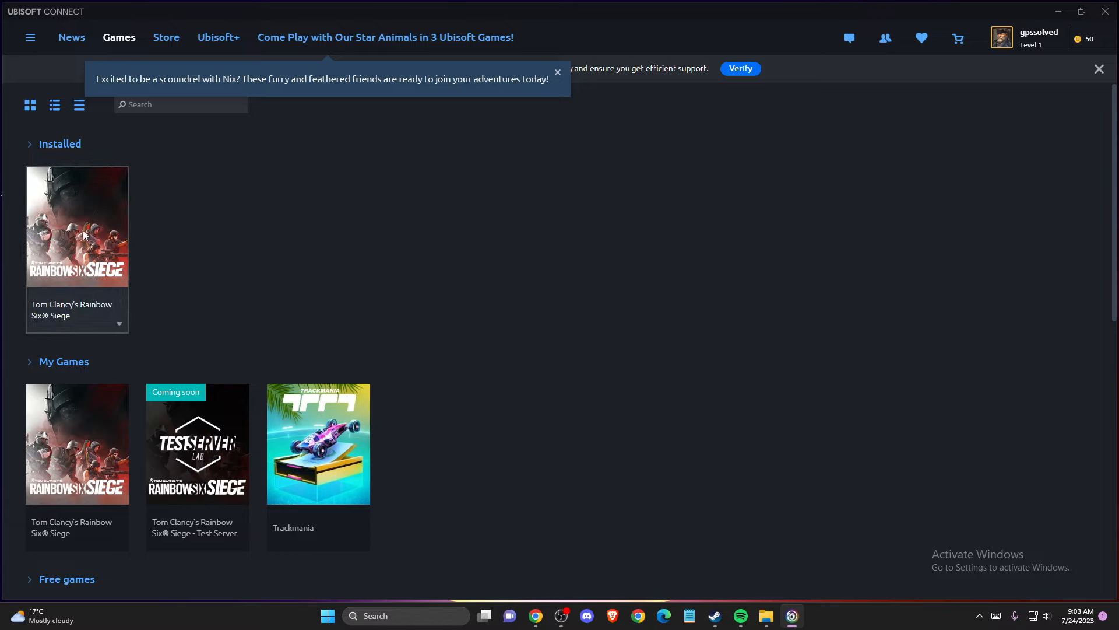
{"action": "mouse_move", "coordinate": [64, 150]}
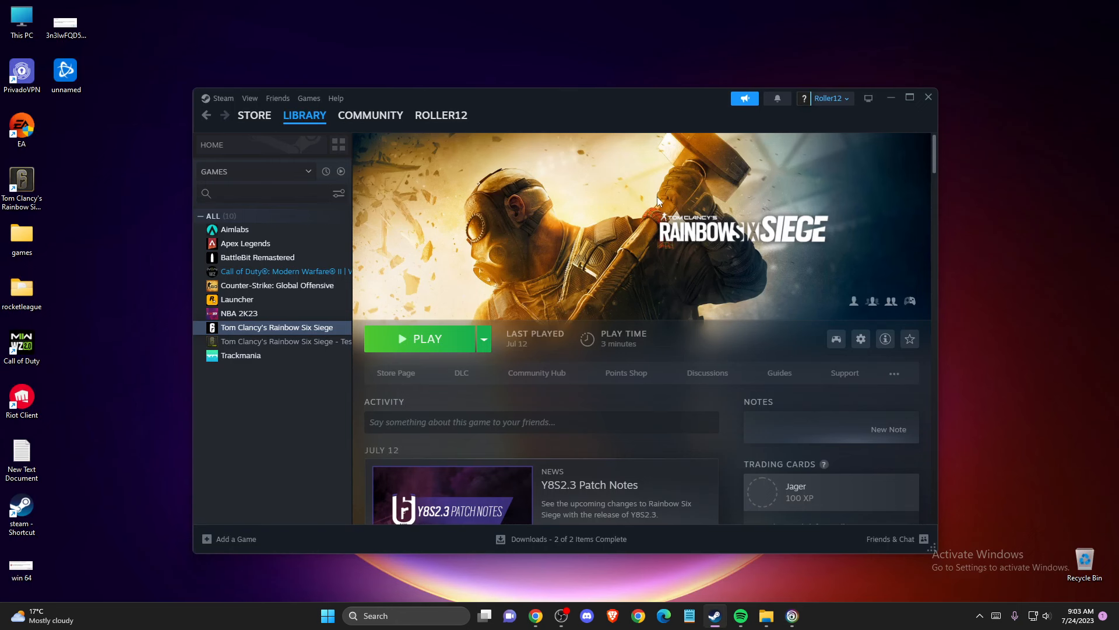
Step: Focus the Steam library on the Rainbow Six Siege page to reach its context menu
{"action": "left_click", "coordinate": [305, 115]}
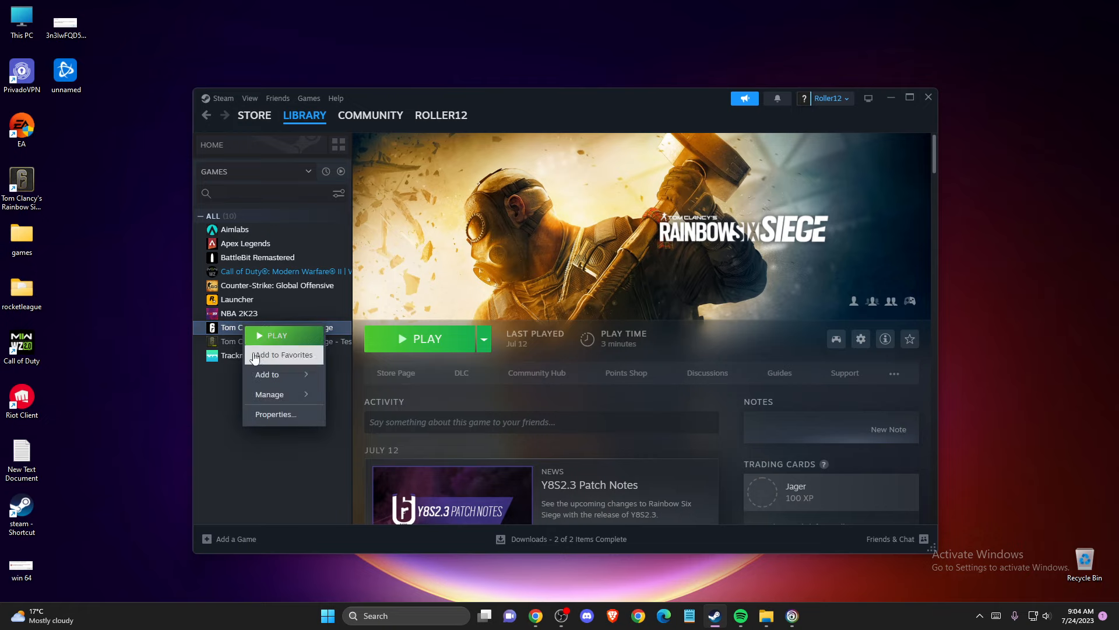
Step: Review Rainbow Six Siege's Installed Files (55.17 GB on C:) in Properties, then close the window
{"action": "left_click", "coordinate": [275, 414]}
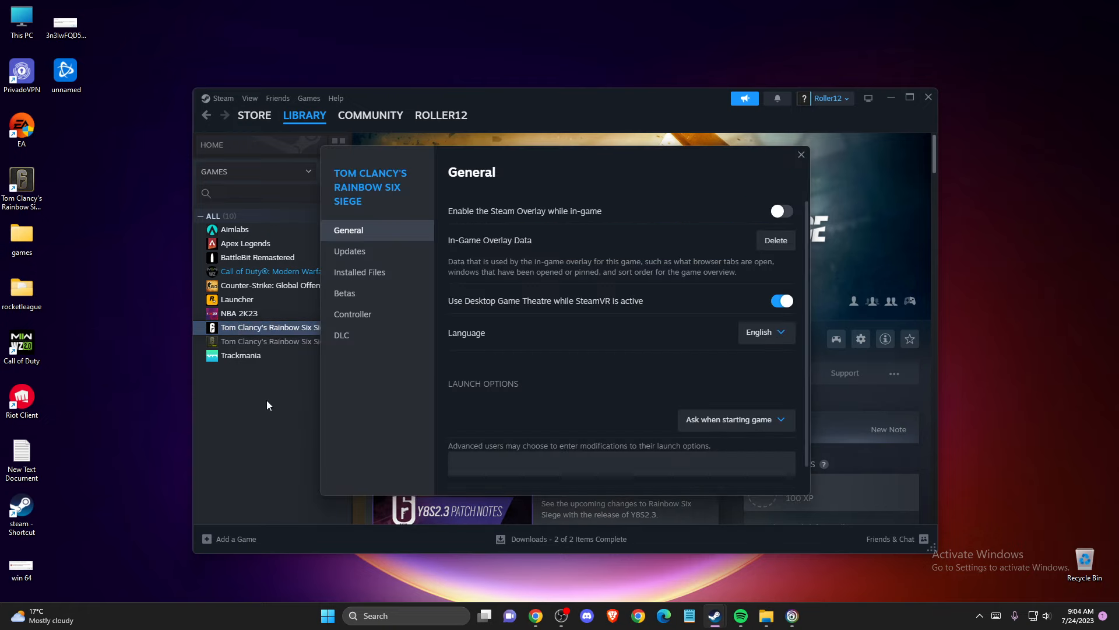
{"action": "left_click", "coordinate": [361, 271]}
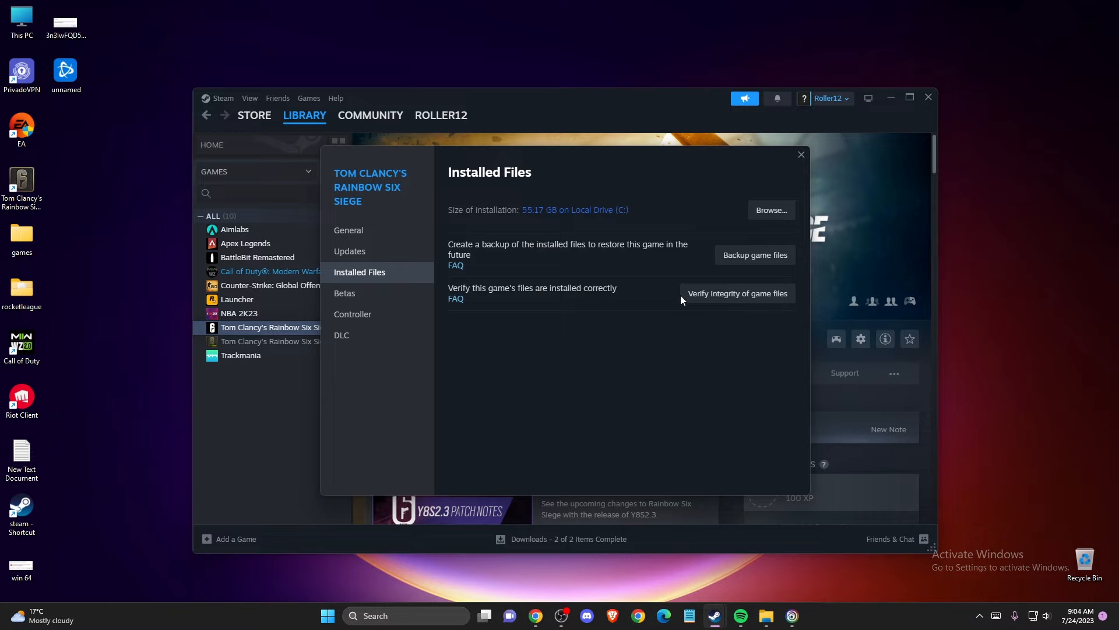
{"action": "mouse_move", "coordinate": [733, 296]}
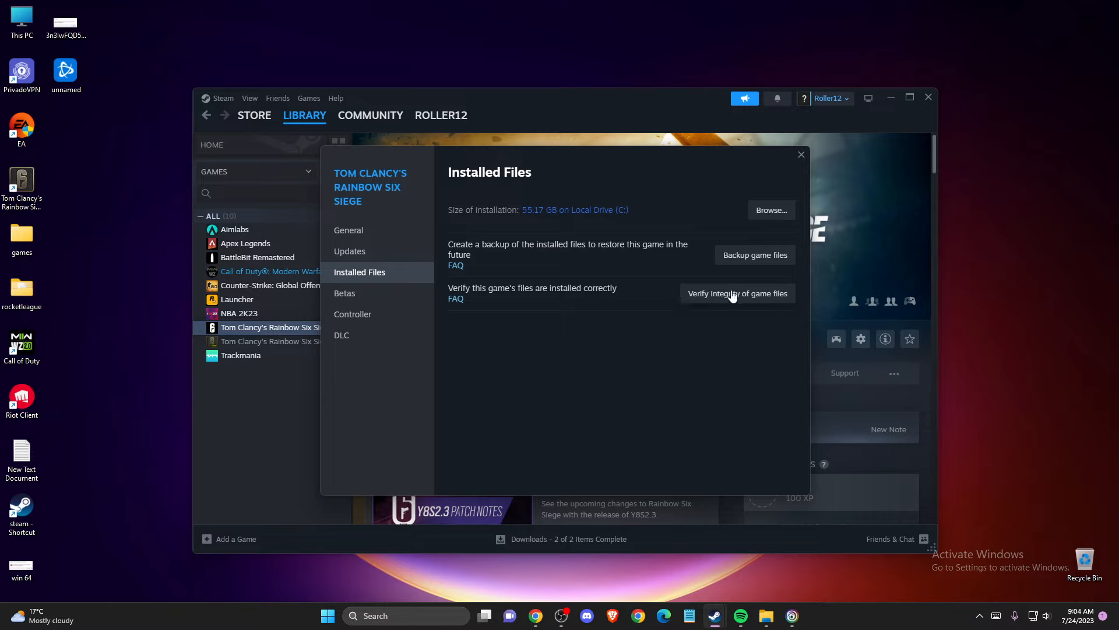
{"action": "mouse_move", "coordinate": [575, 294]}
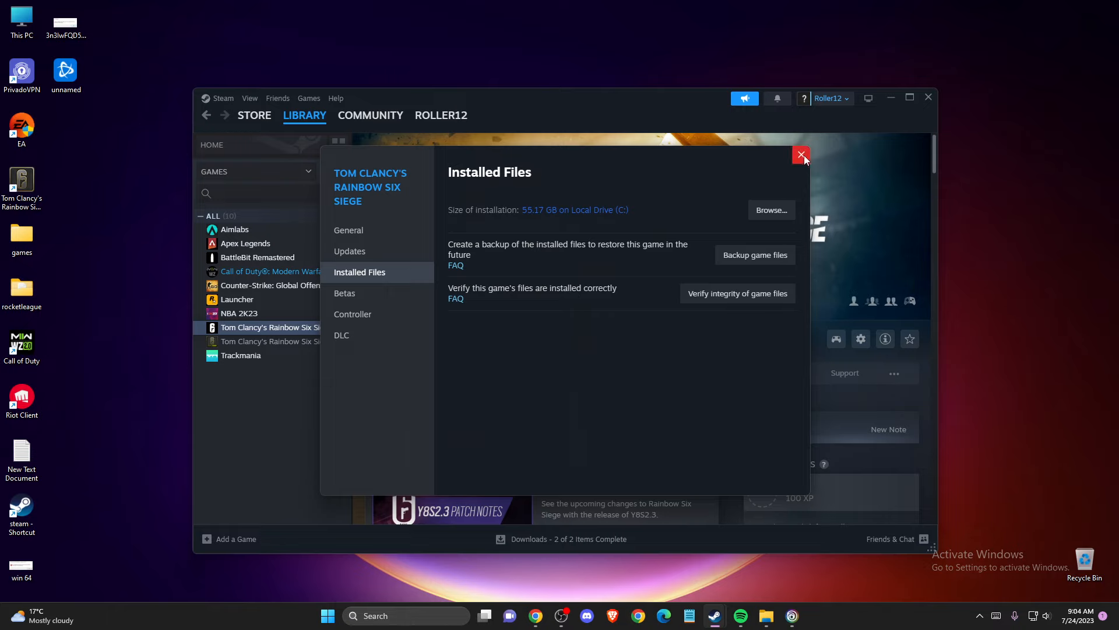
{"action": "left_click", "coordinate": [800, 155]}
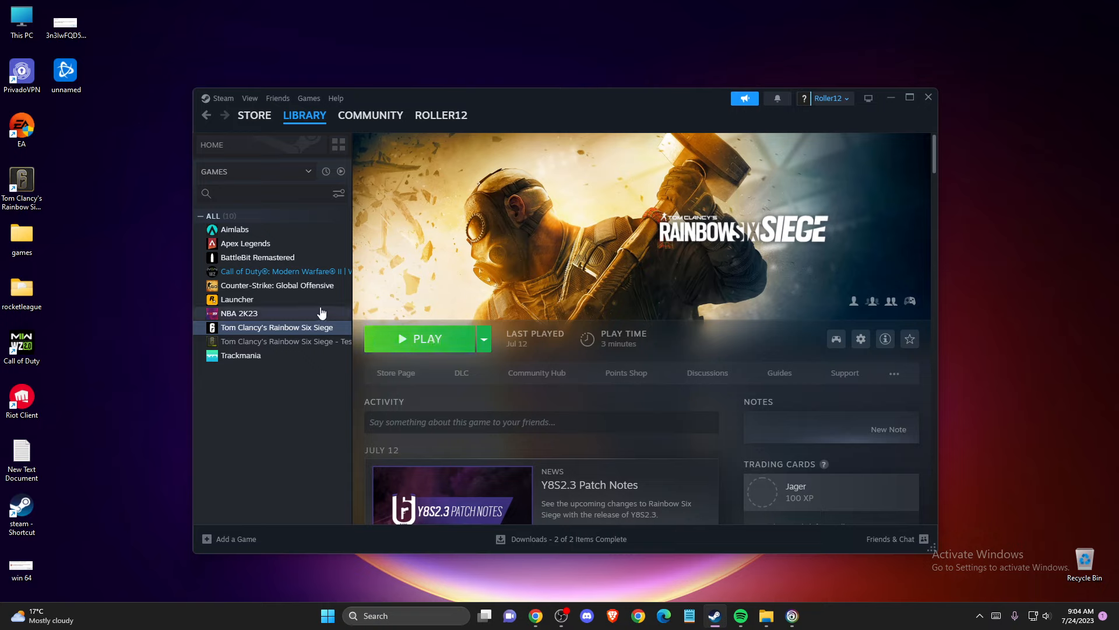
{"action": "mouse_move", "coordinate": [434, 294]}
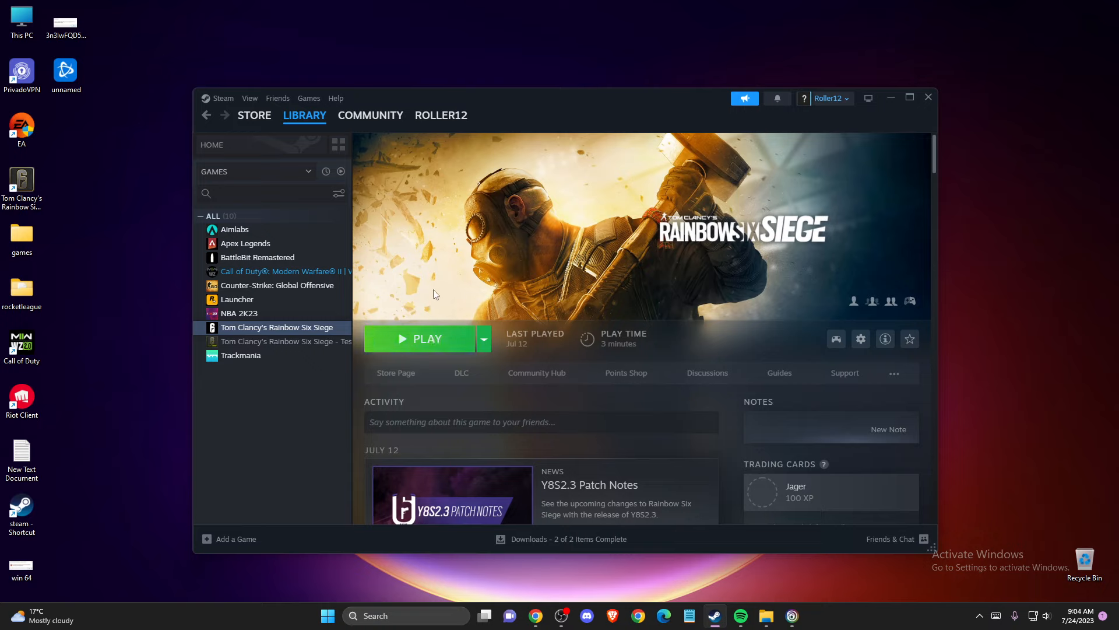
{"action": "mouse_move", "coordinate": [457, 288]}
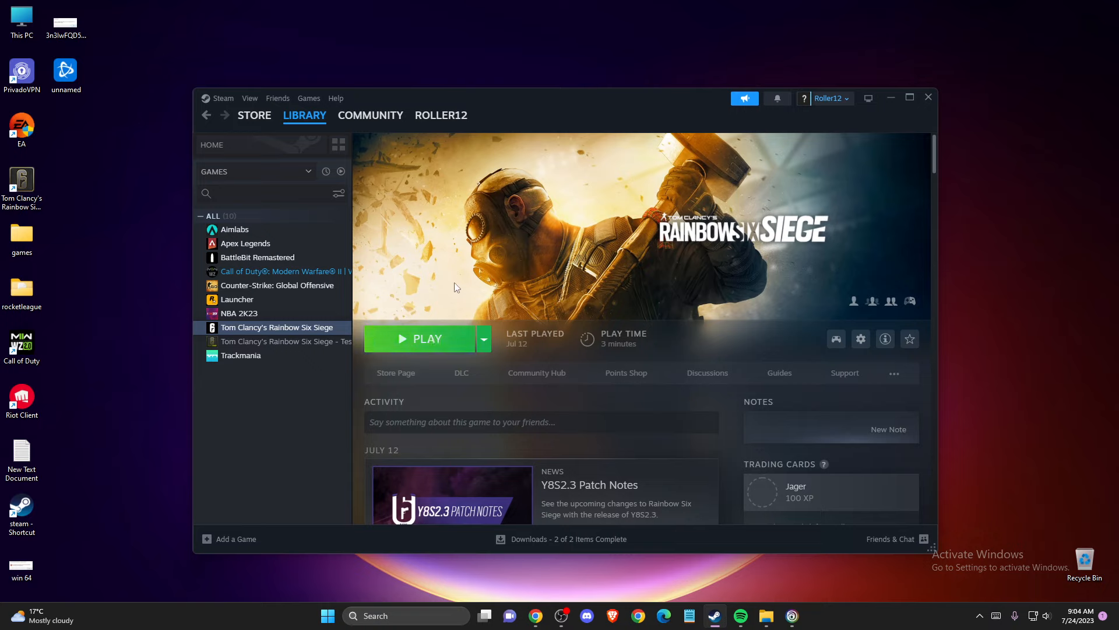
{"action": "mouse_move", "coordinate": [480, 286]}
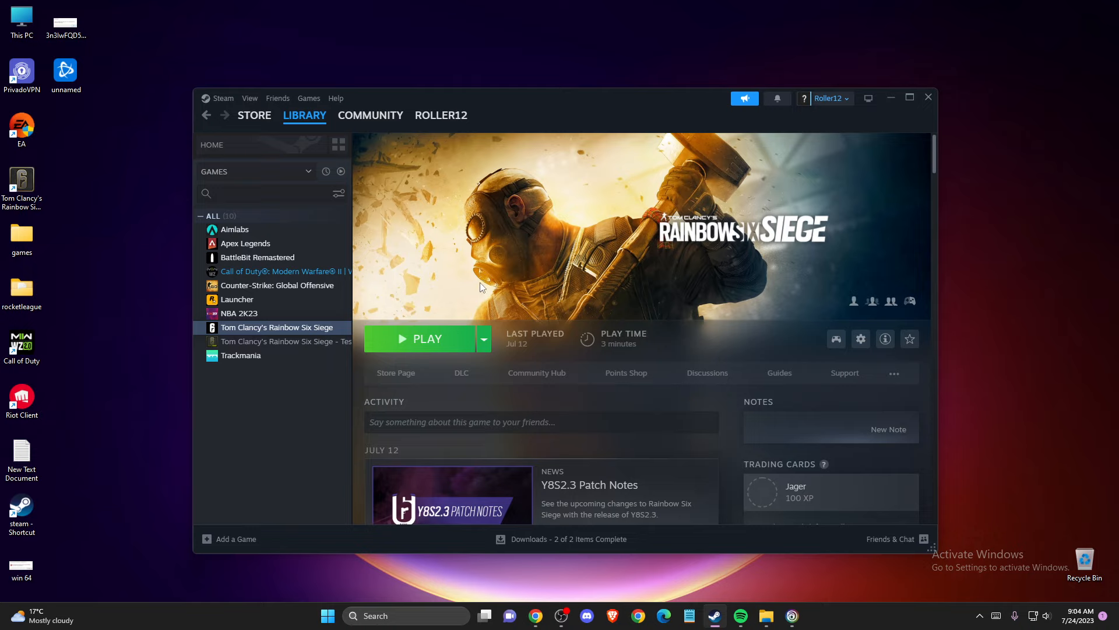
{"action": "mouse_move", "coordinate": [498, 282]}
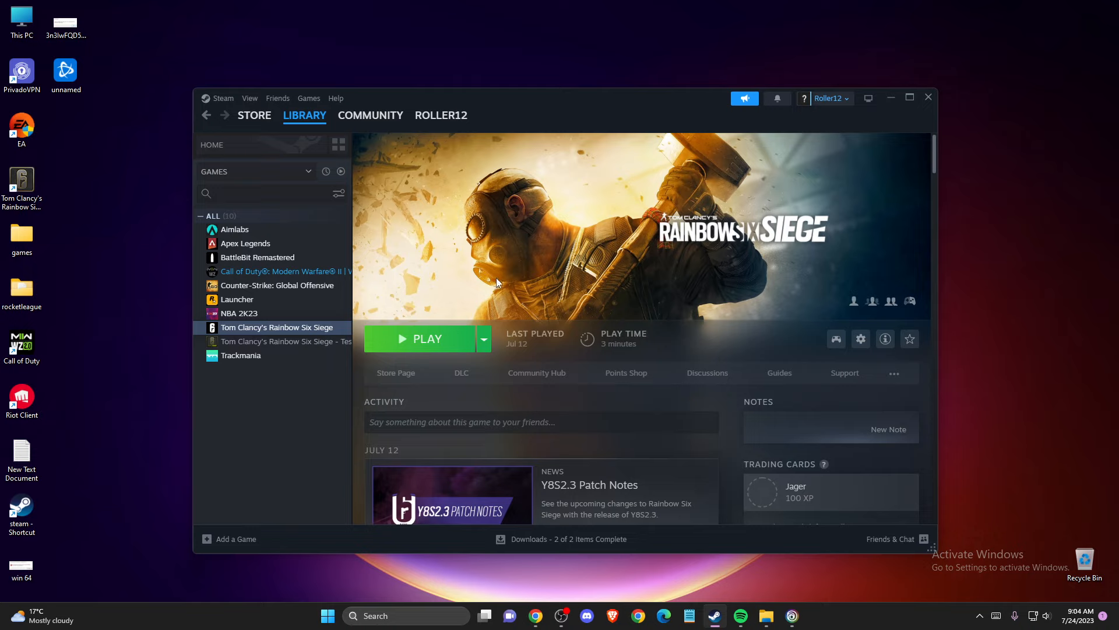